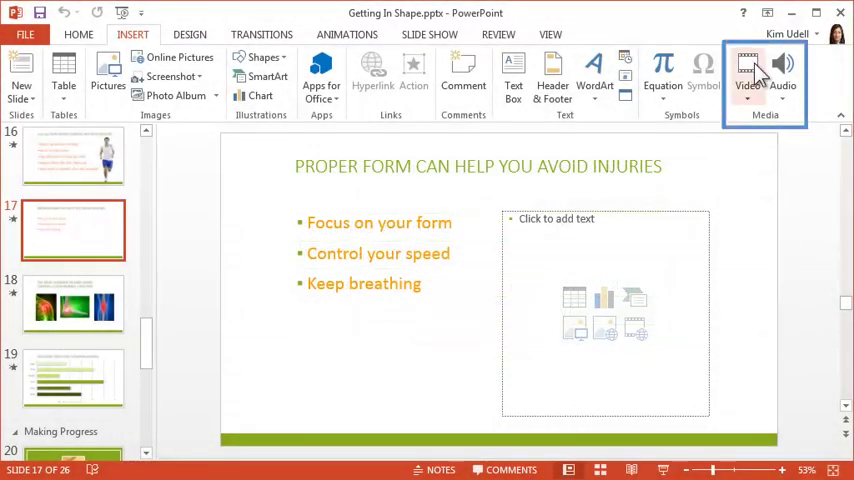
Browse the computer from the placeholder's Insert Video icon and pick Curls.mp4 in the Videos library.
left_click(748, 70)
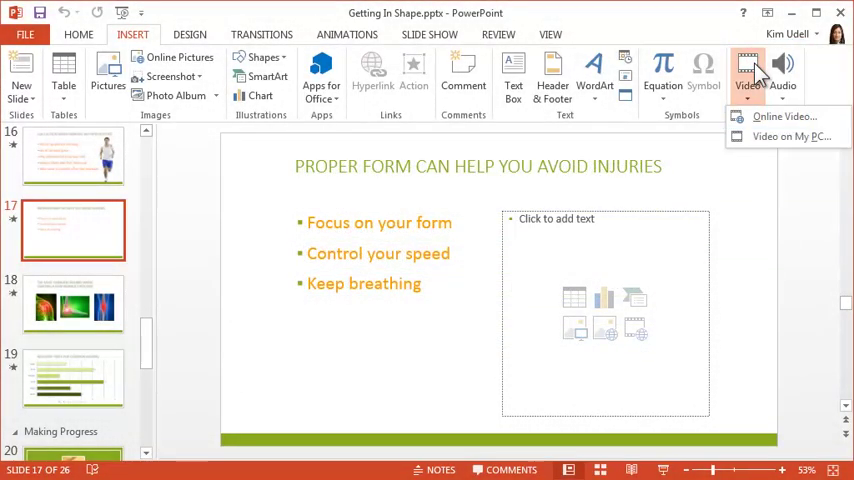
left_click(676, 312)
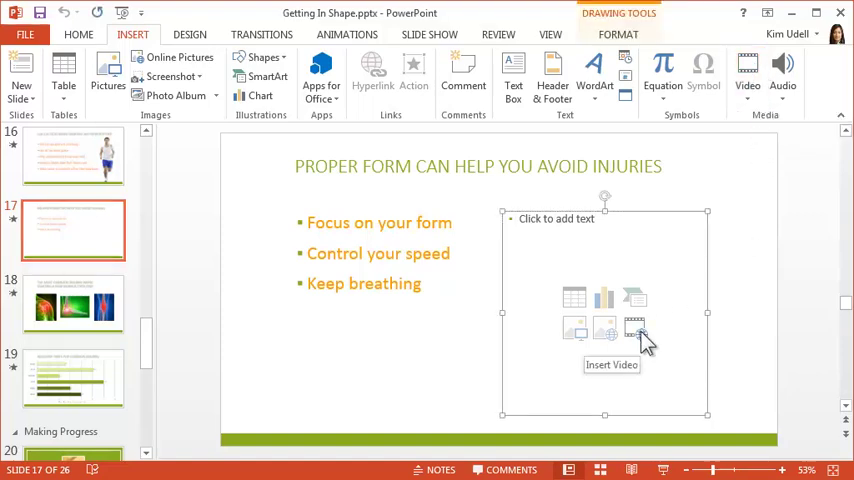
left_click(636, 328)
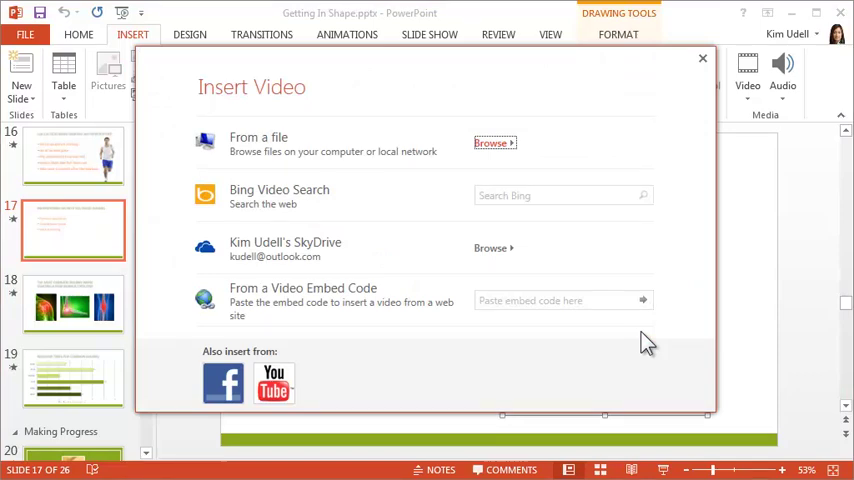
left_click(702, 58)
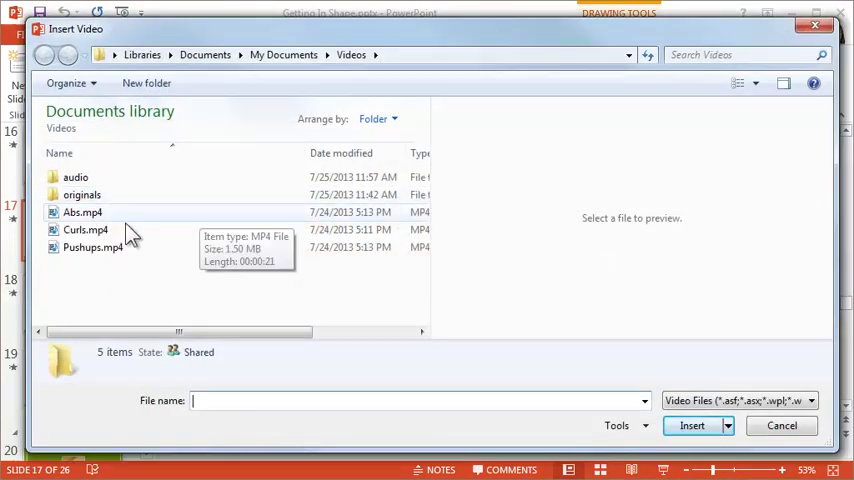
left_click(692, 424)
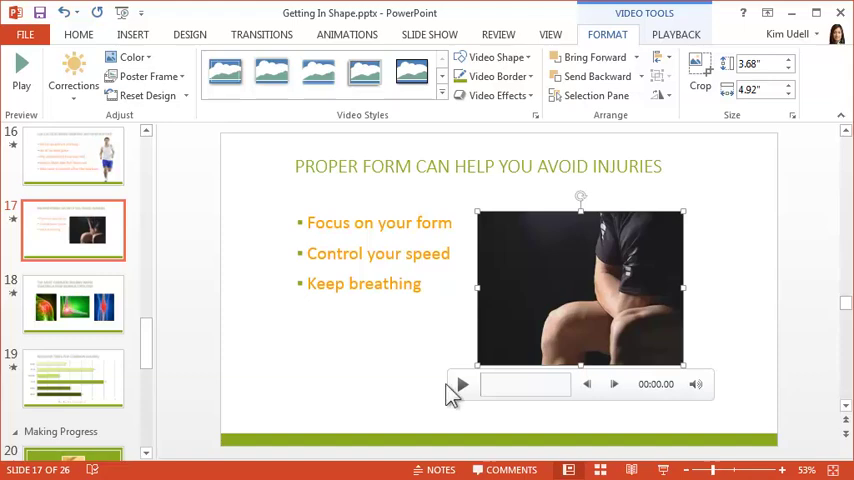
Play Curls.mp4 to a mid-clip dumbbell-lift frame and set the current frame as its poster image.
left_click(484, 384)
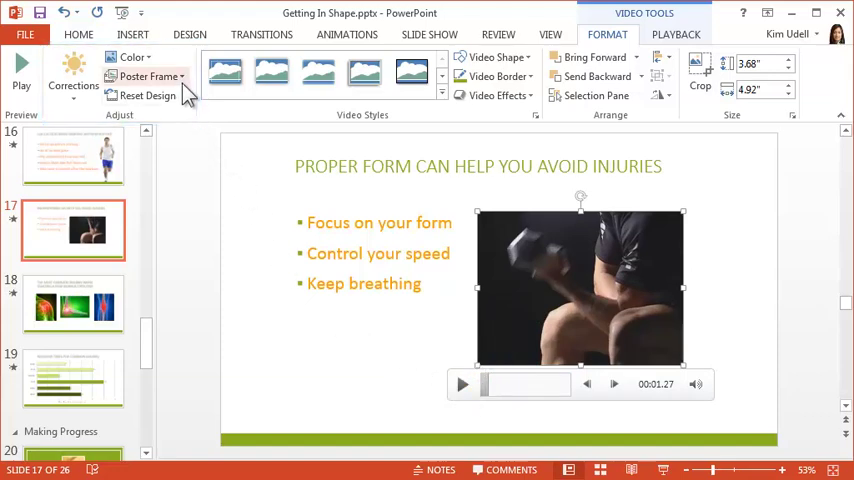
left_click(150, 76)
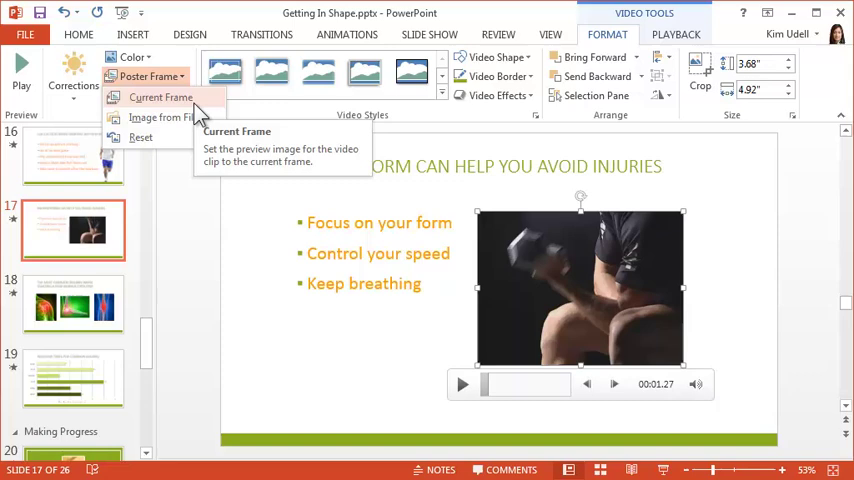
left_click(160, 96)
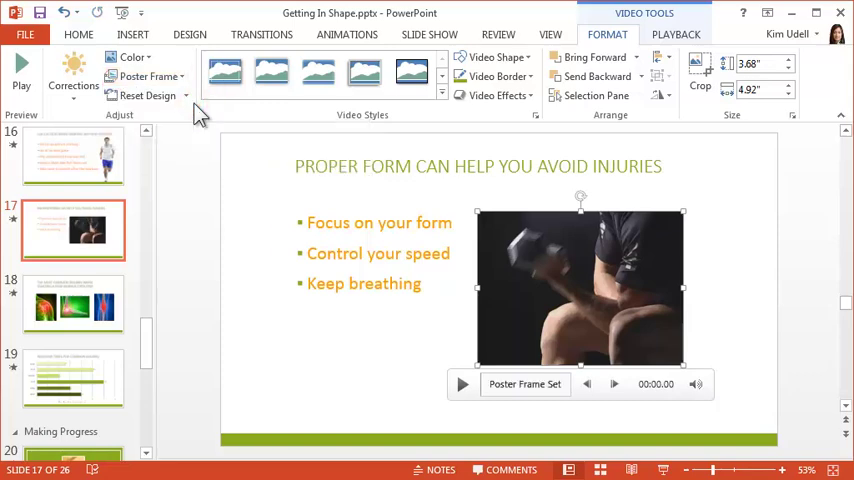
left_click(524, 384)
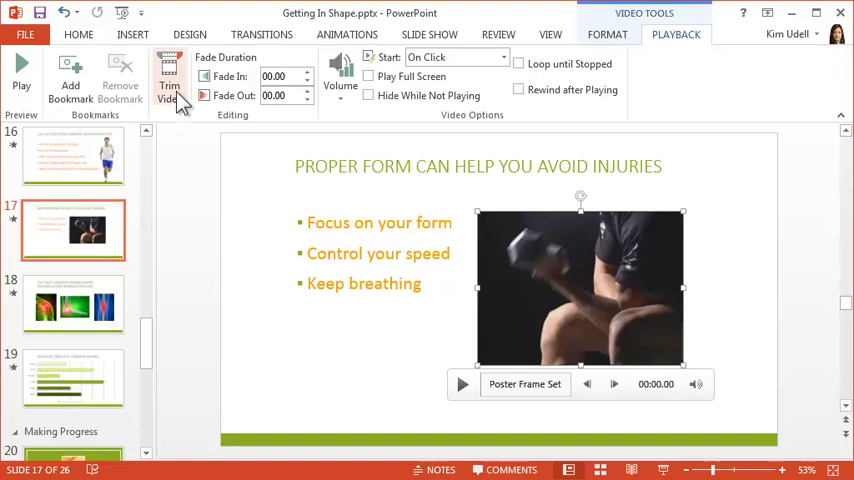
Trim the Curls video so its end time is about 5.7 seconds.
left_click(168, 84)
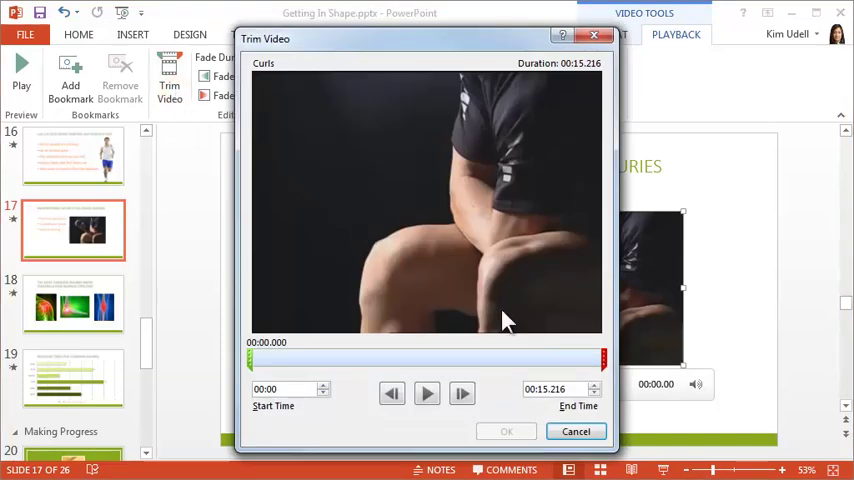
left_click_drag(600, 360, 572, 360)
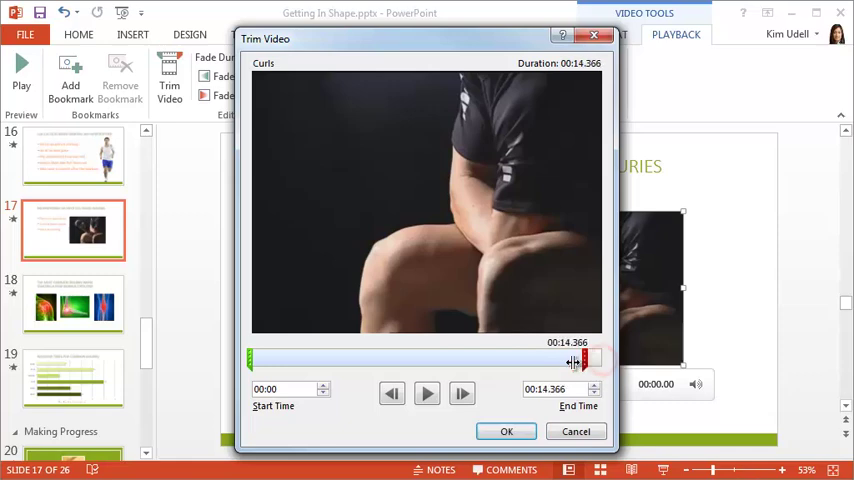
left_click_drag(584, 360, 512, 360)
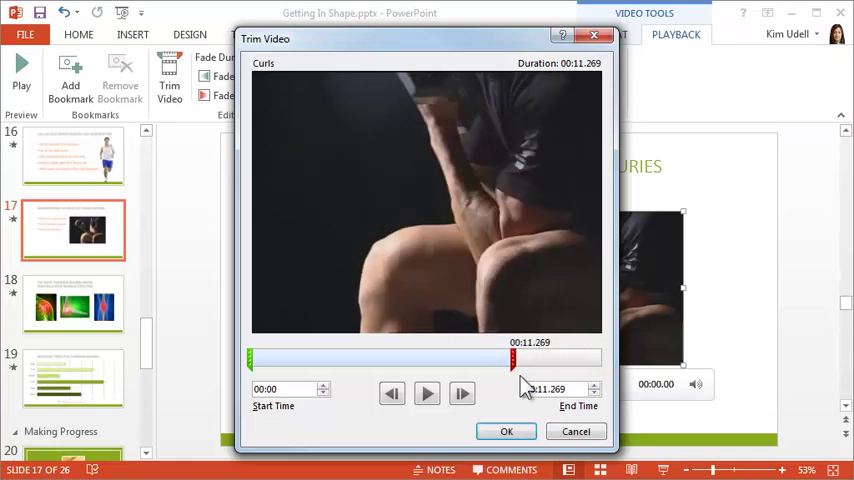
type("5.700")
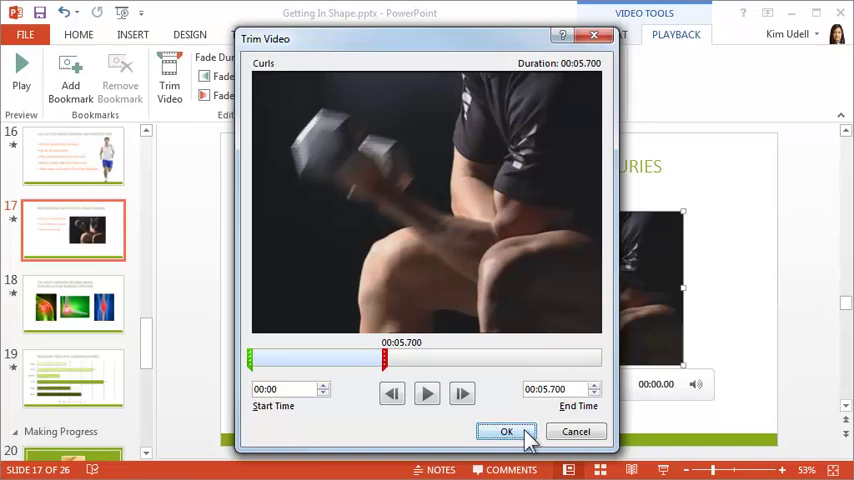
left_click(506, 432)
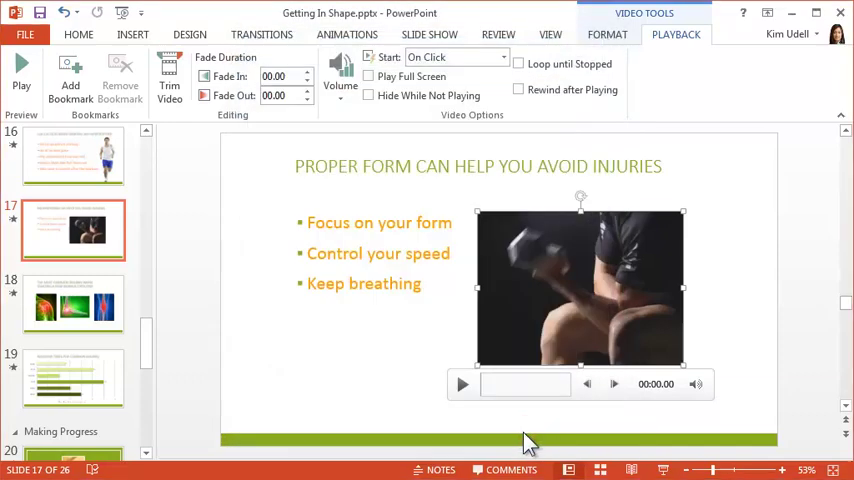
Set a 00.75 fade-in, leave the video style unchanged and keep Start set to On Click.
left_click(308, 72)
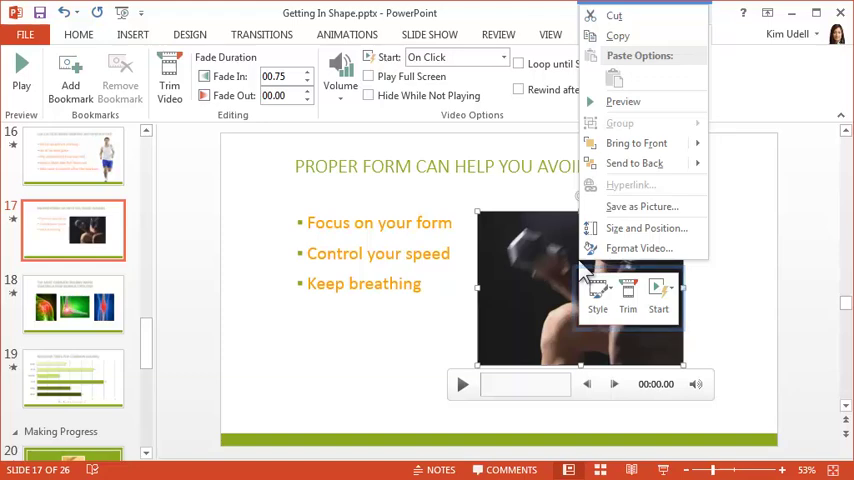
left_click(596, 296)
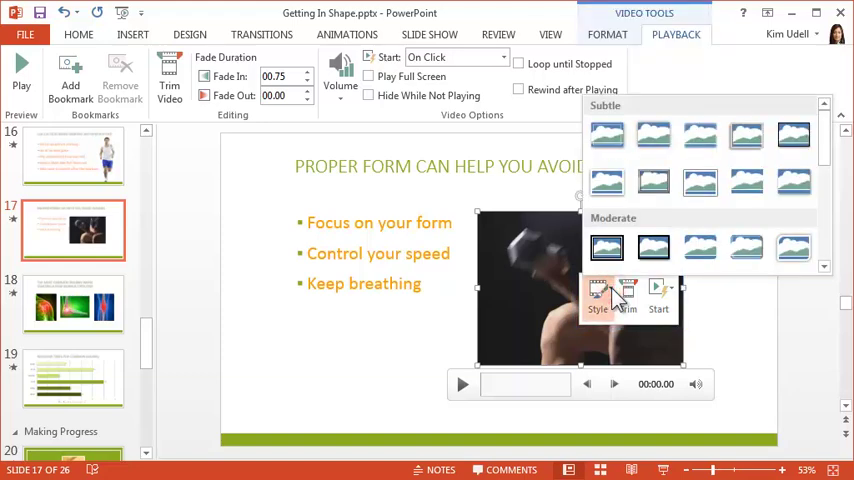
left_click(606, 246)
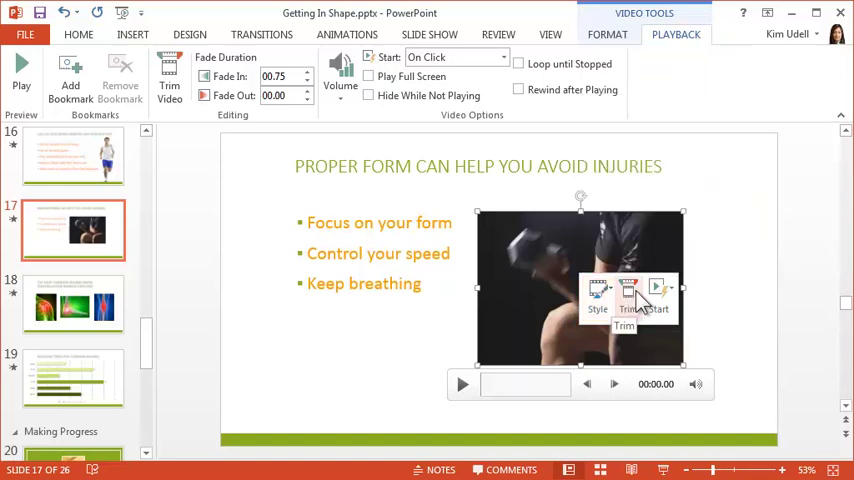
mouse_move(658, 304)
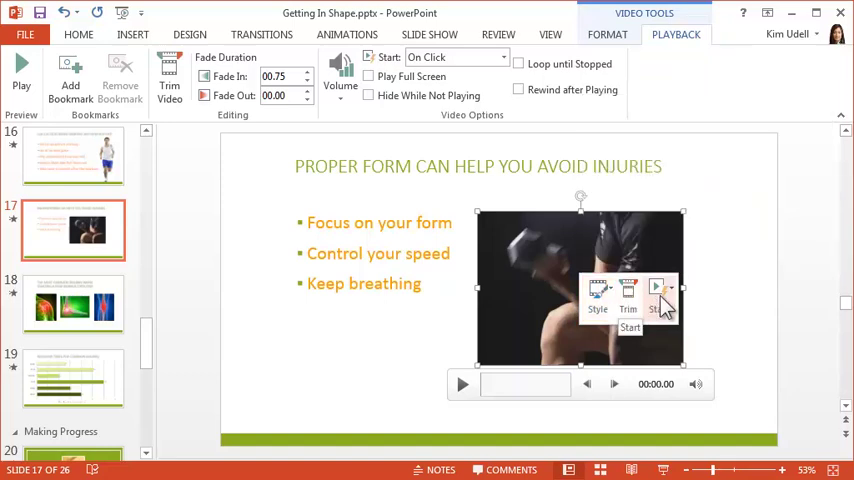
left_click(660, 296)
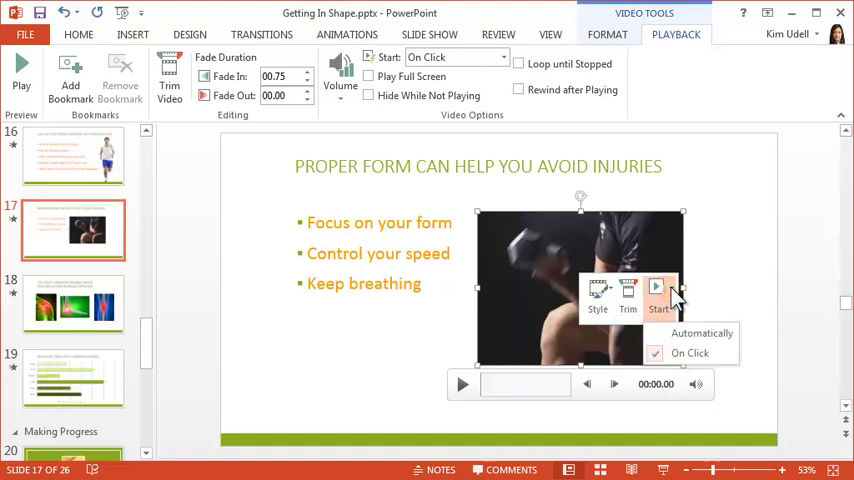
left_click(660, 290)
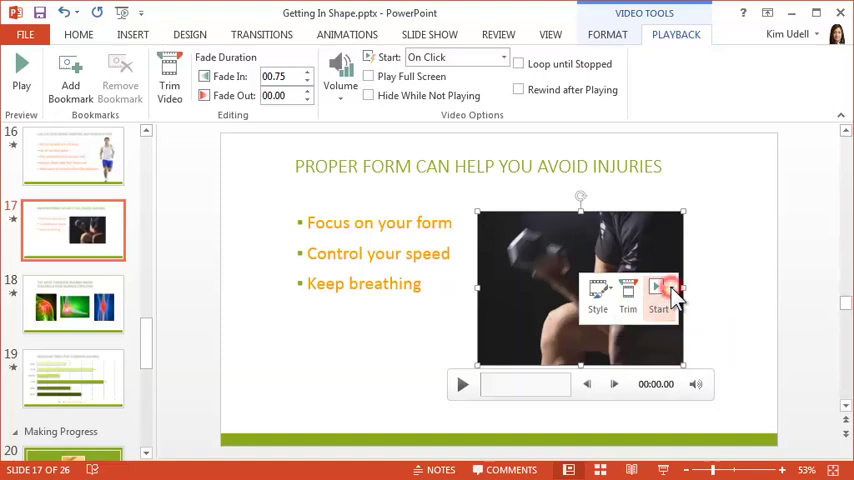
In Format Video > Border, give the video a solid line 5 pt wide.
right_click(660, 290)
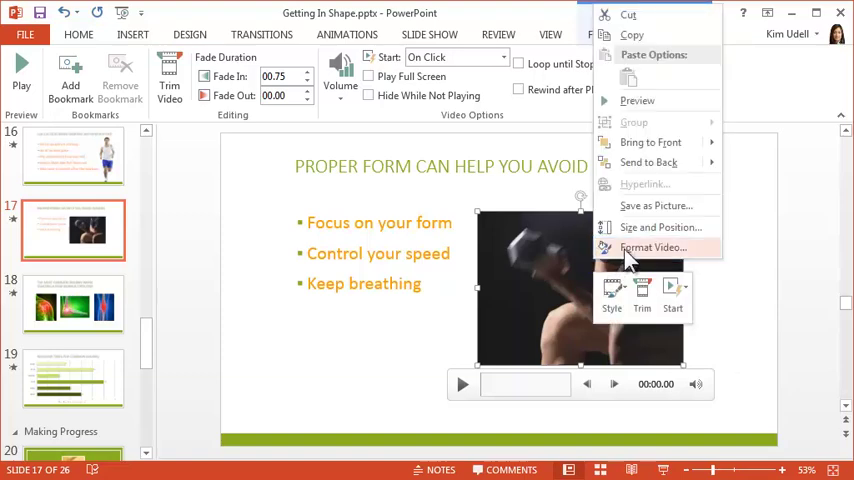
left_click(652, 246)
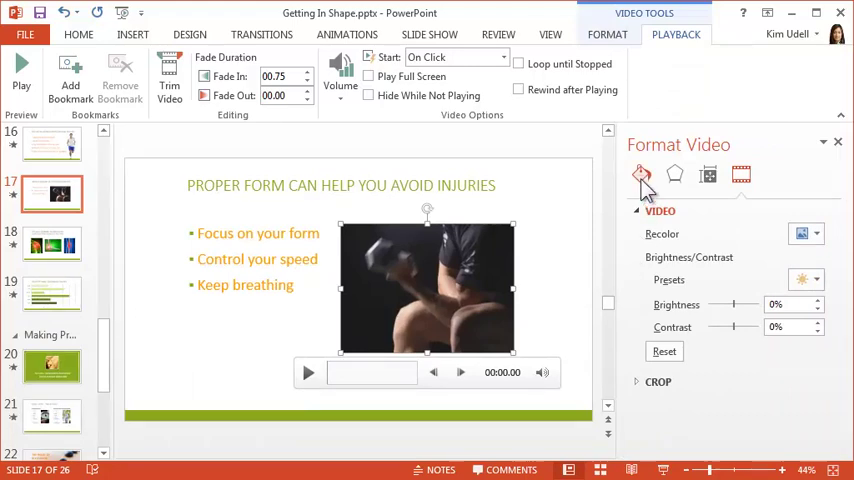
left_click(640, 174)
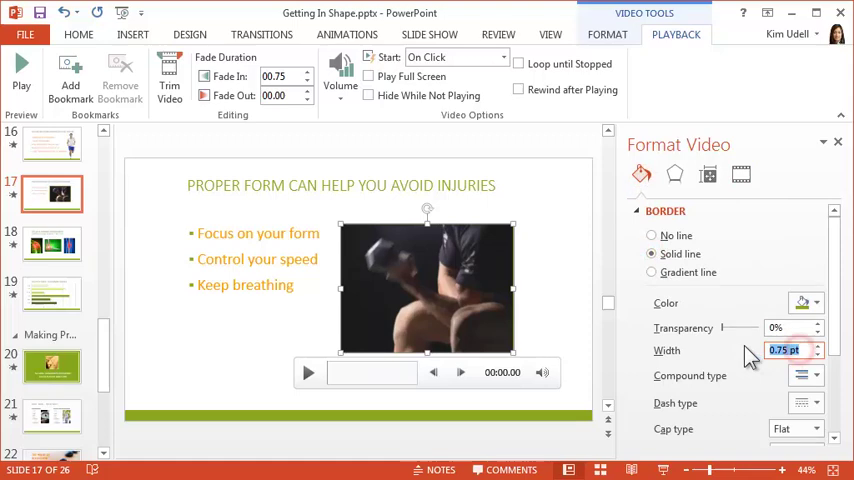
type("5 pt")
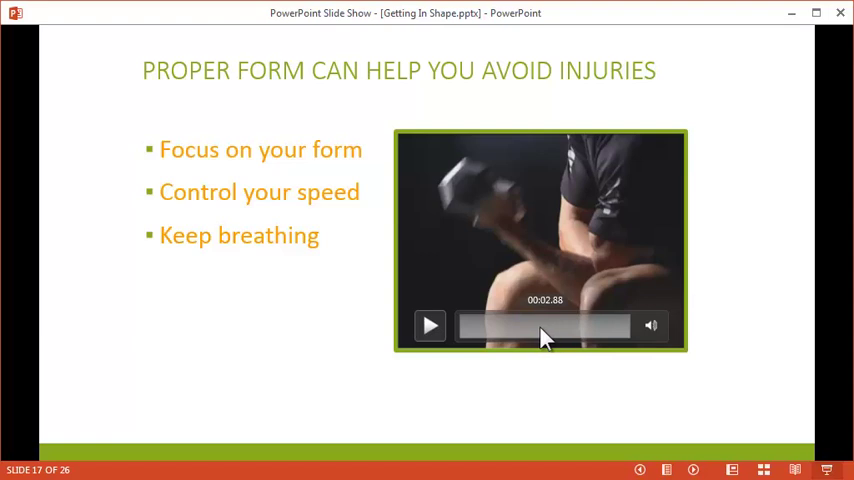
Play the Curls video on slide 17 in the running slide show.
left_click(430, 324)
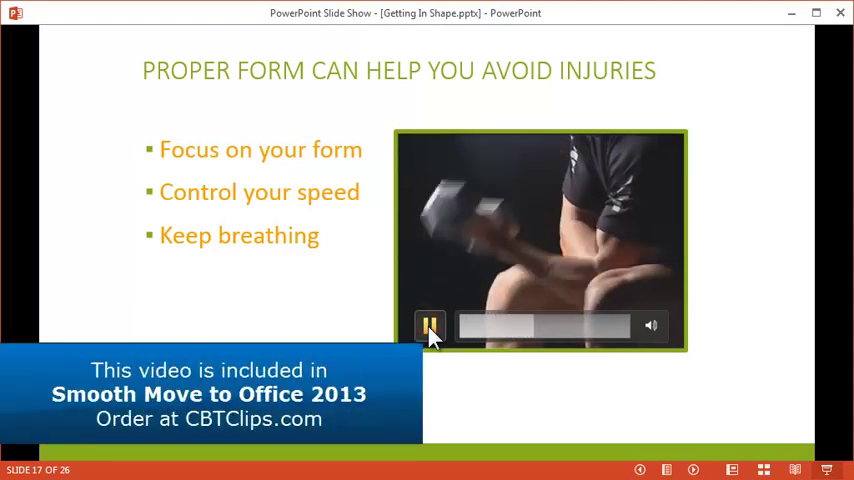
left_click(430, 324)
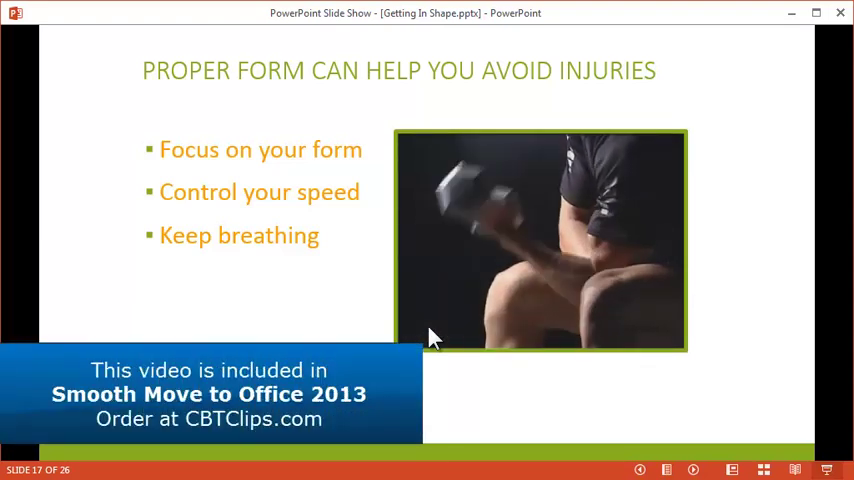